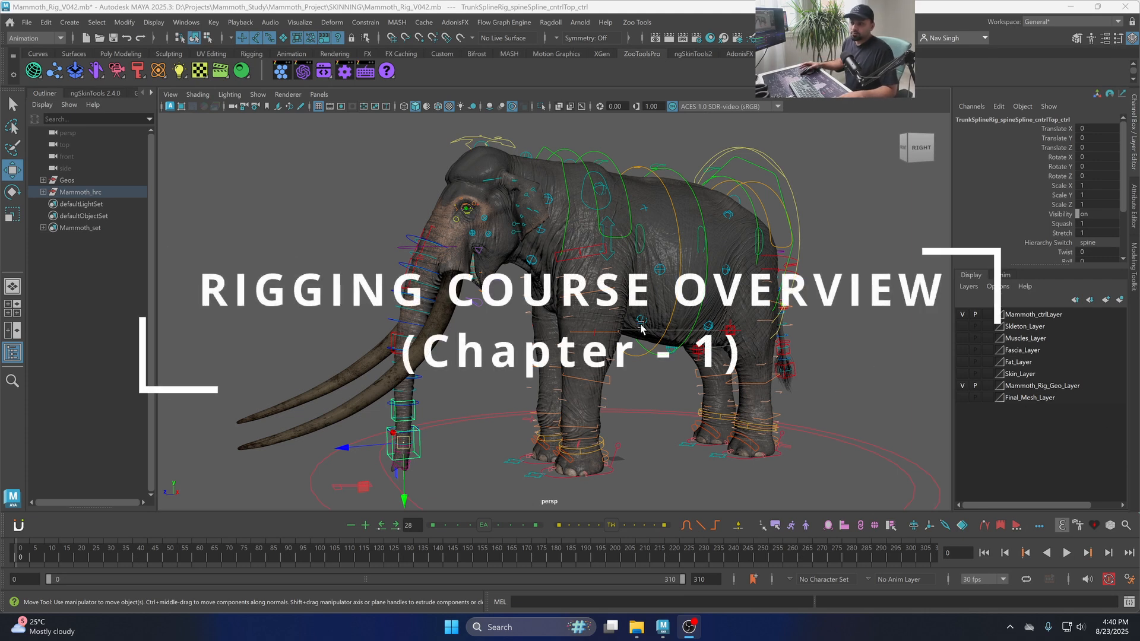
{"action": "mouse_move", "coordinate": [515, 376]}
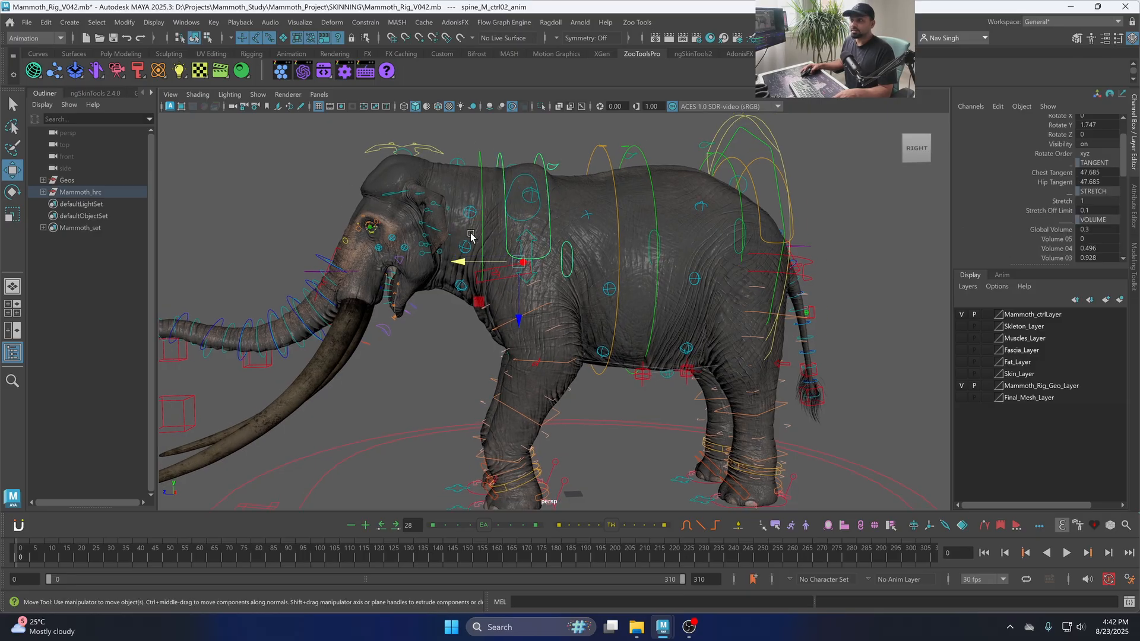
Step: Select spine_M_ctrl02_anim to show its Chest Tangent, Hip Tangent, Stretch and Volume attributes
{"action": "left_click_drag", "start_coordinate": [471, 234], "coordinate": [476, 287]}
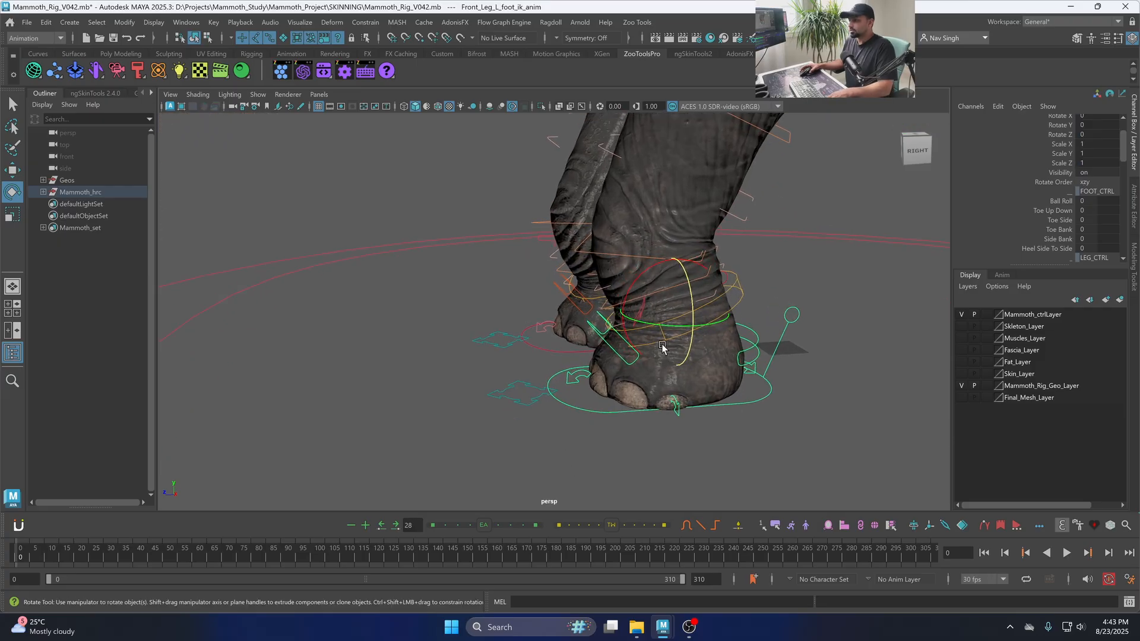
Step: Select Foot_Master_Front_L_00_anim to show its space (parent) and control mode settings
{"action": "left_click", "coordinate": [531, 393]}
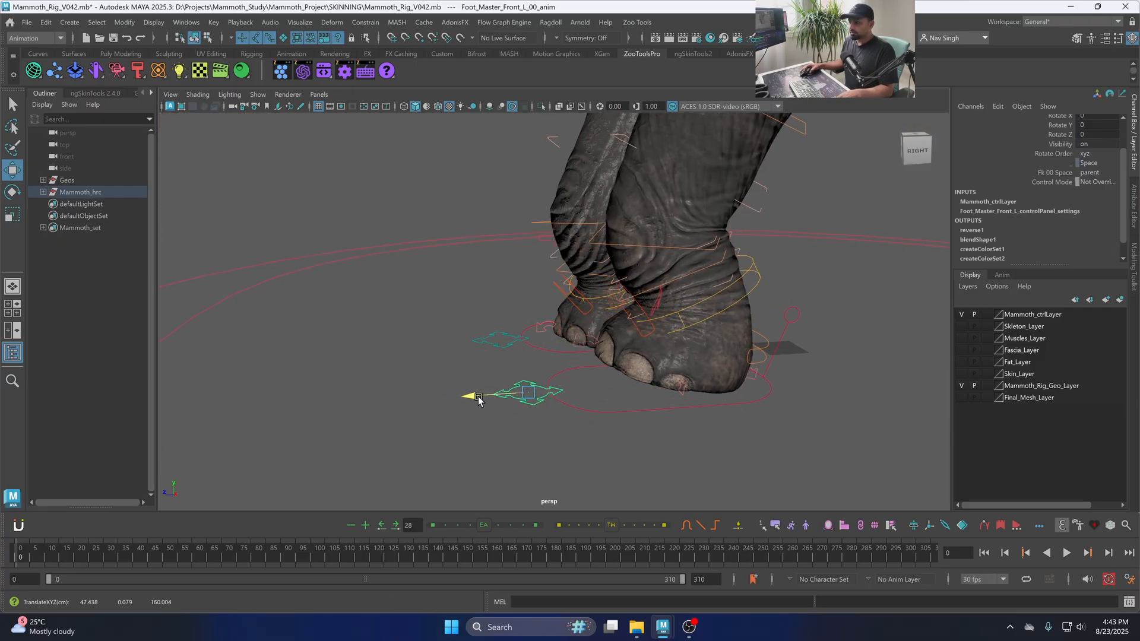